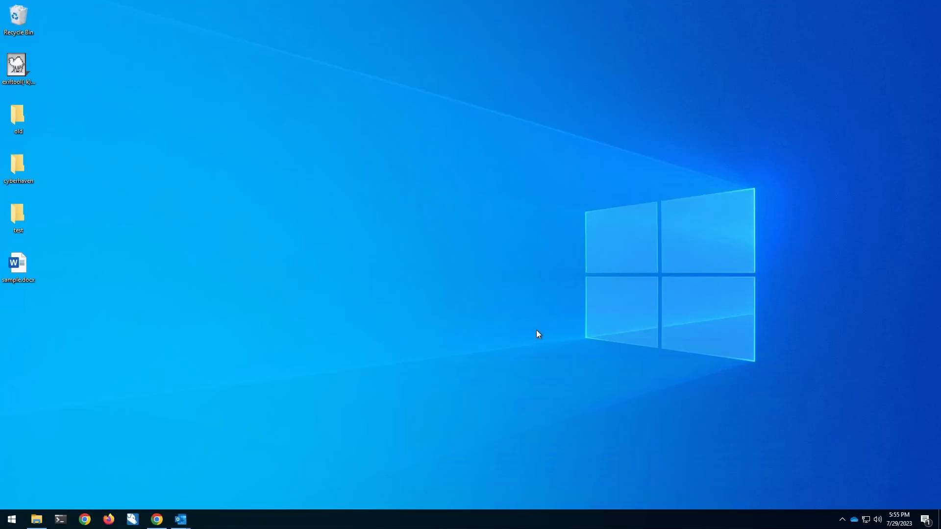
mouse_move(213, 270)
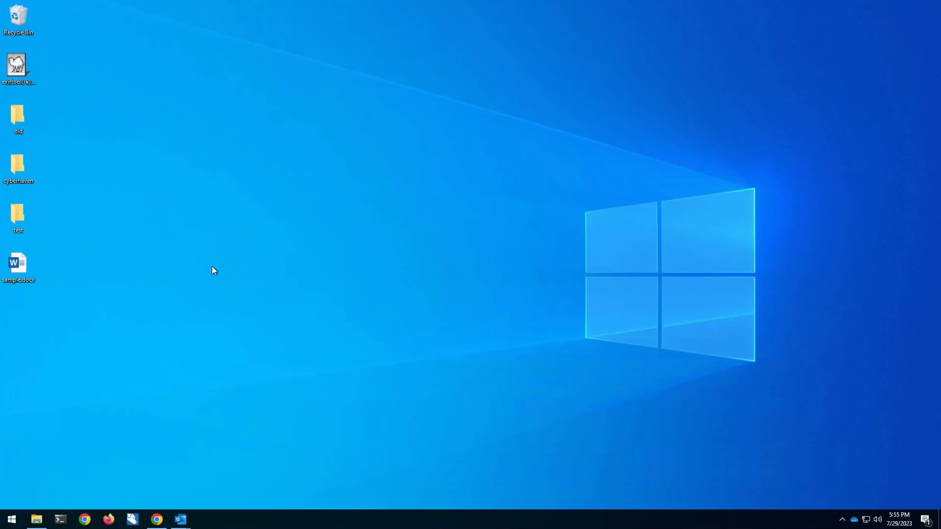
- Select sample.docx on the desktop and bring up its Spirion classification menu
left_click(18, 265)
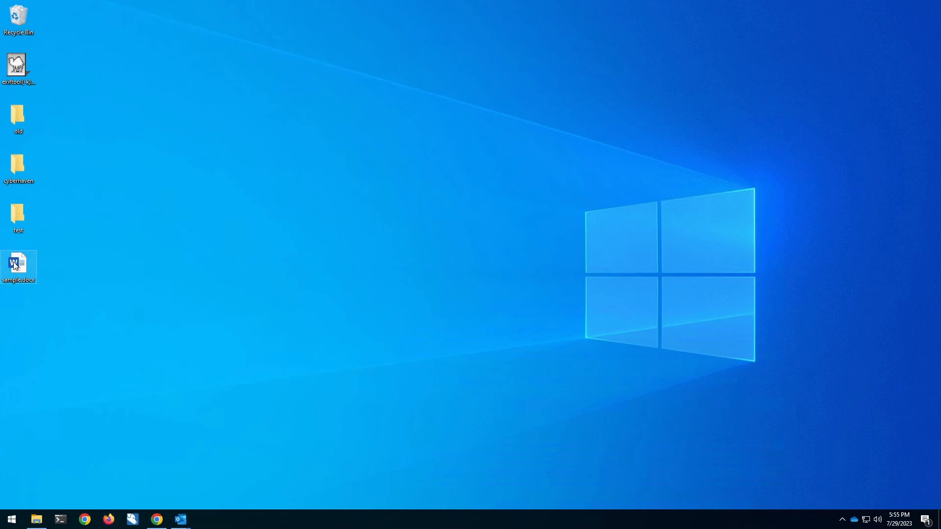
right_click(18, 264)
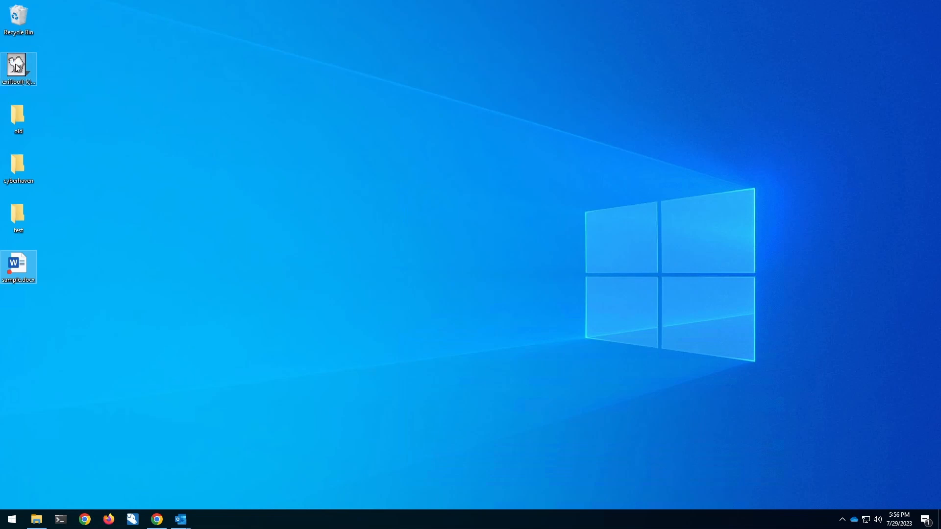
- View sample.docx metadata in ExifTool and copy its IFClassification identifier
double_click(18, 68)
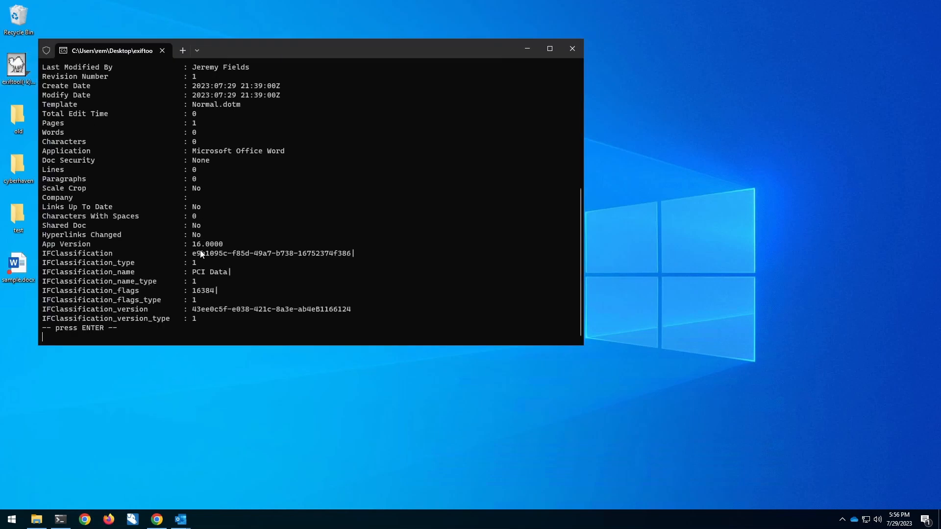
left_click_drag(192, 253, 306, 253)
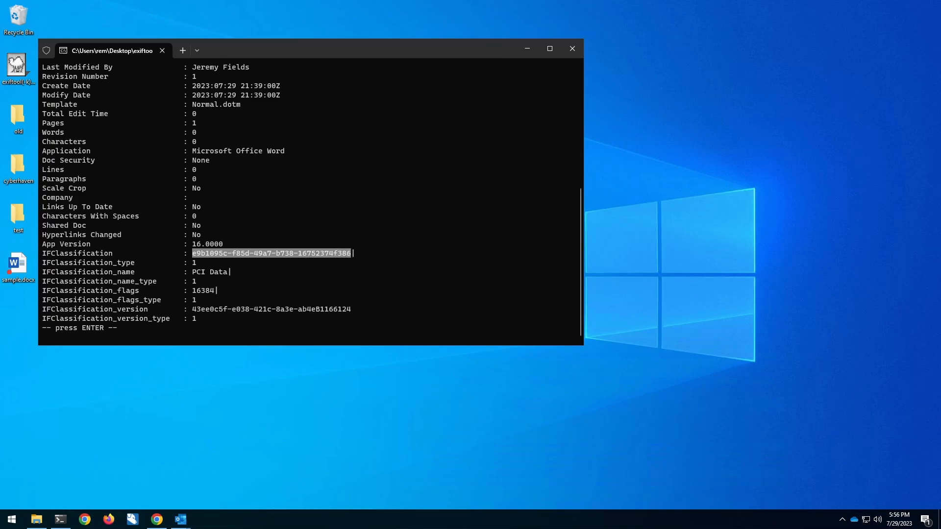
key("enter")
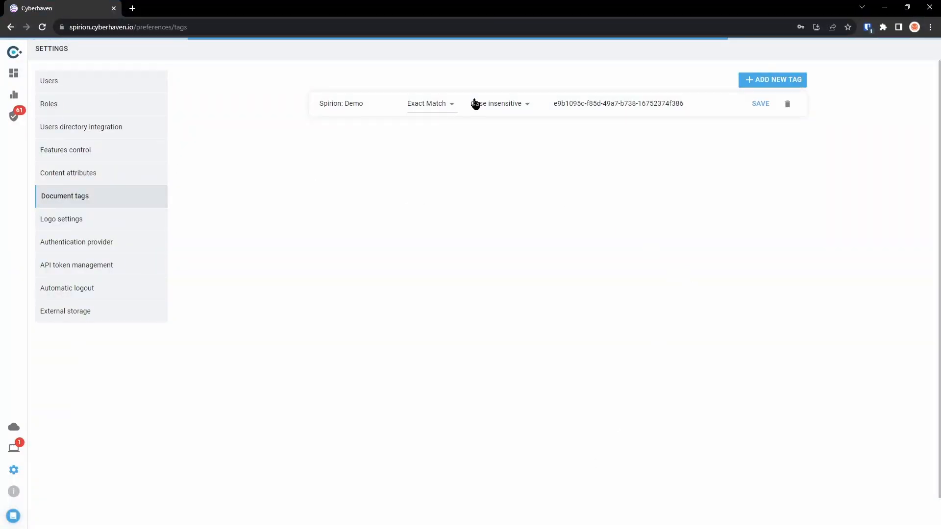
- Save the 'Spirion: Demo' document tag and show destinations for 'Spirion: Label Applied'
left_click(759, 104)
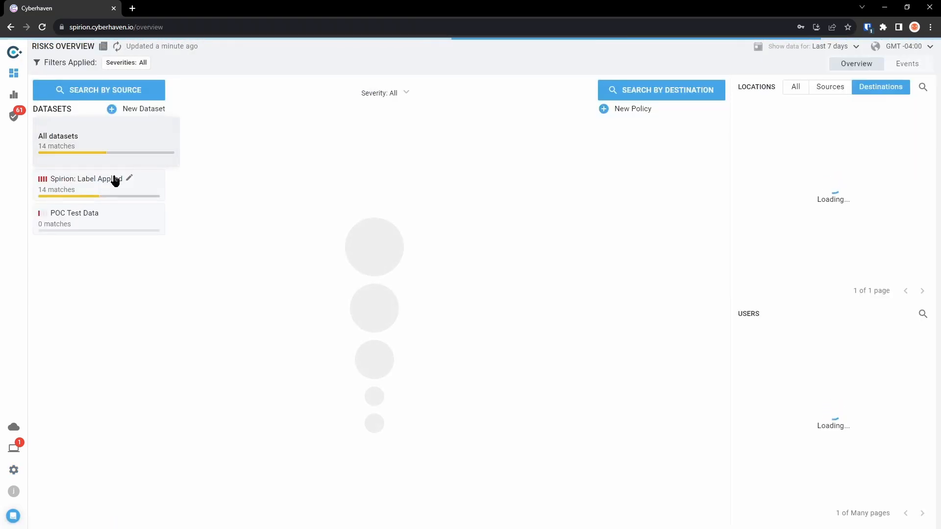
left_click(86, 178)
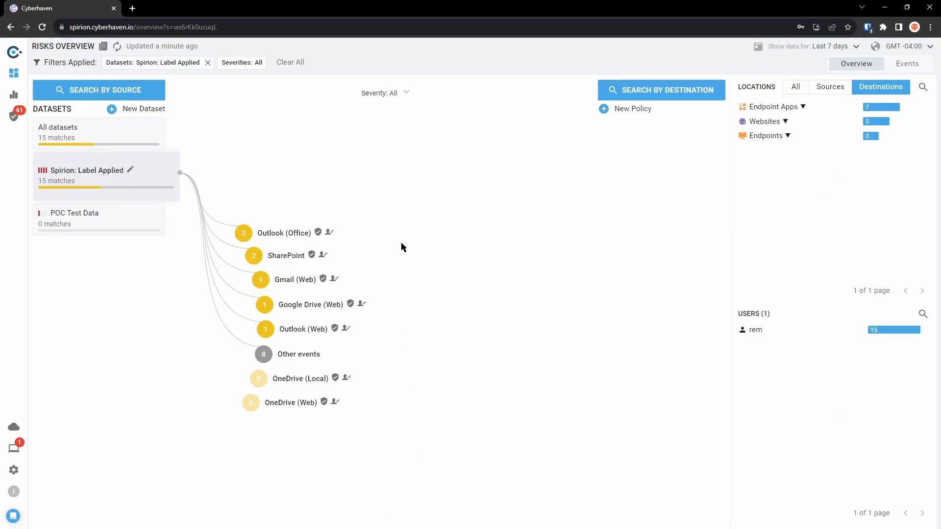
mouse_move(307, 238)
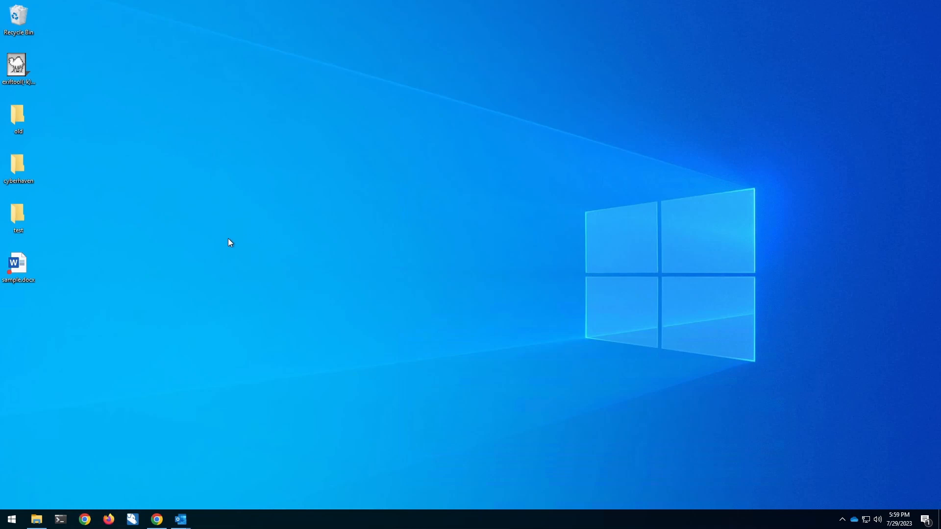
mouse_move(70, 455)
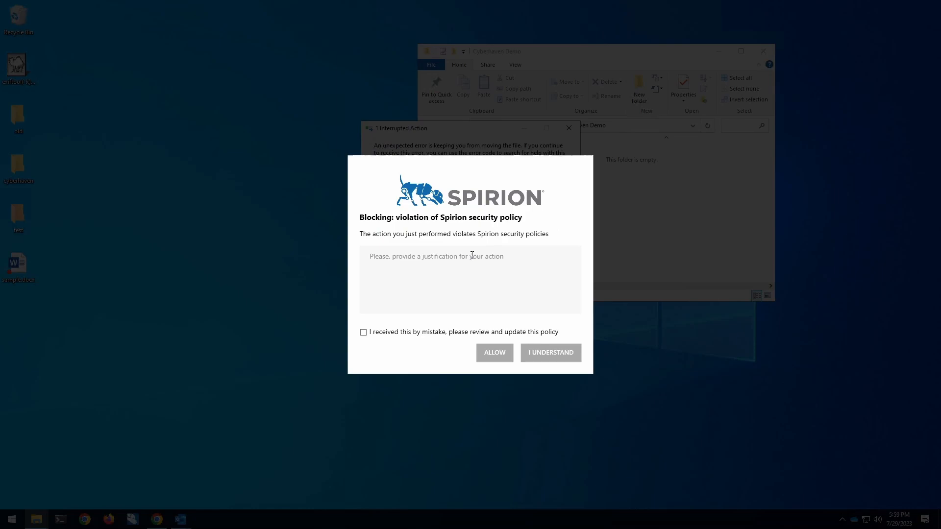
- Justify with 'ok', acknowledge the Spirion block, and cancel moving sample.docx
left_click(470, 279)
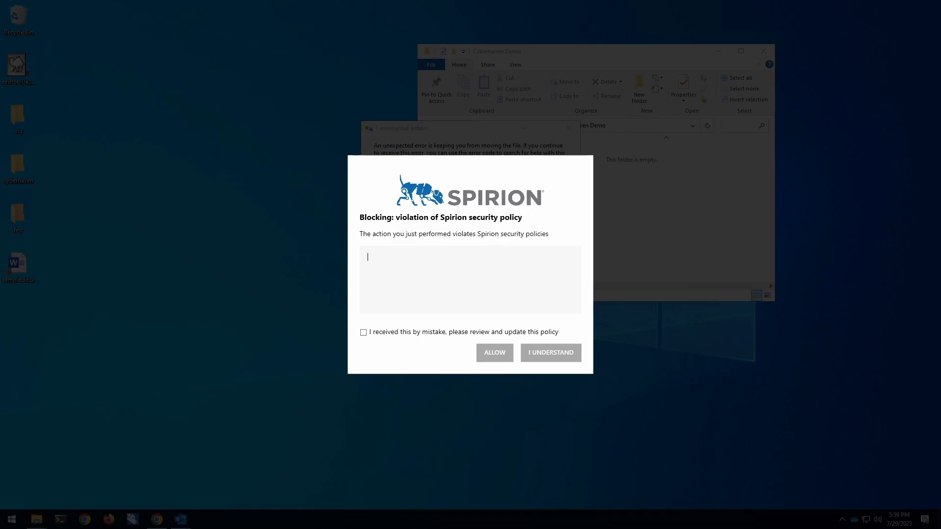
type("ok")
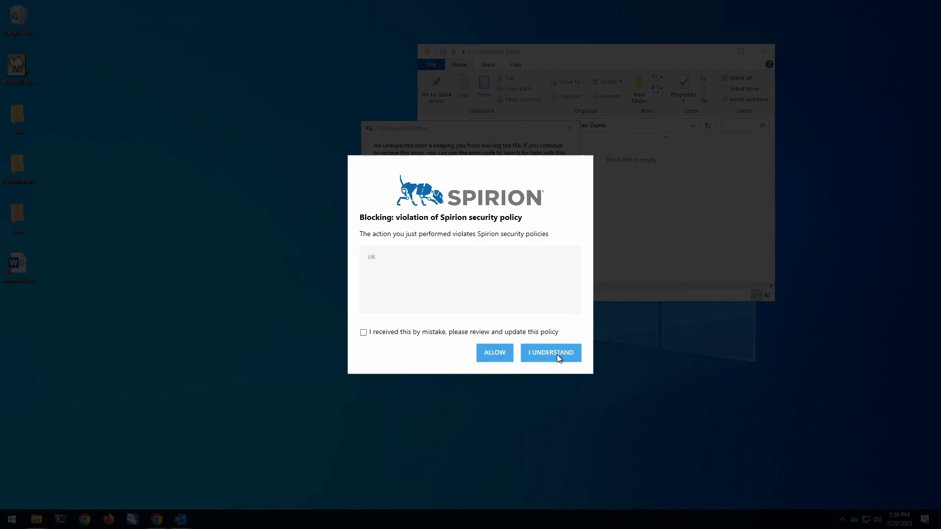
left_click(549, 353)
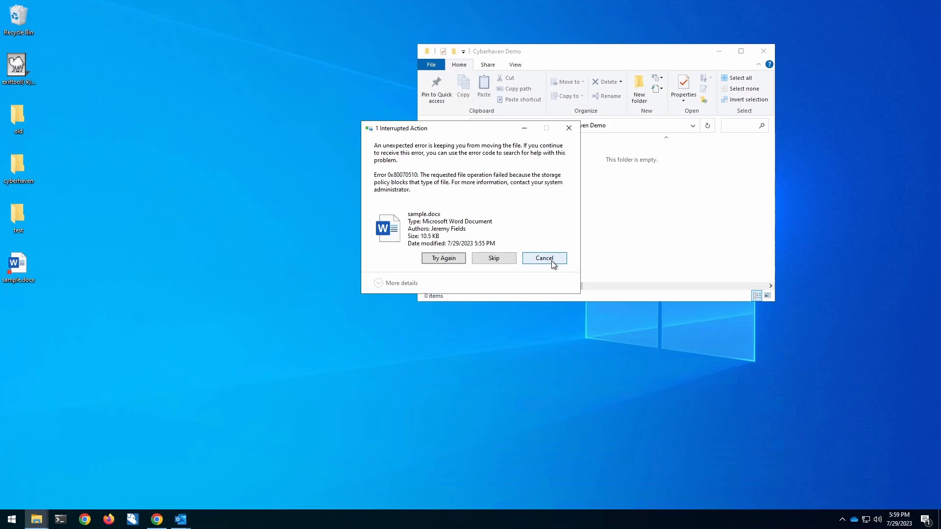
left_click(543, 258)
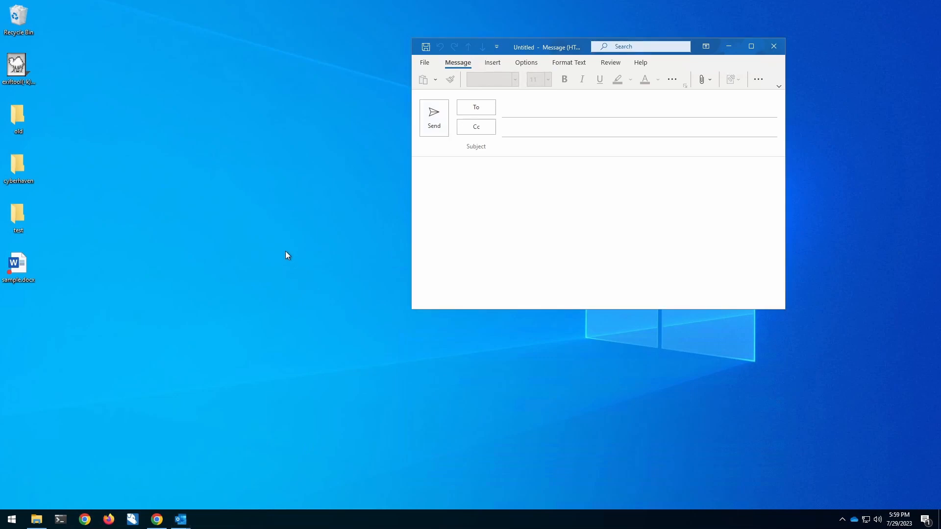
mouse_move(18, 264)
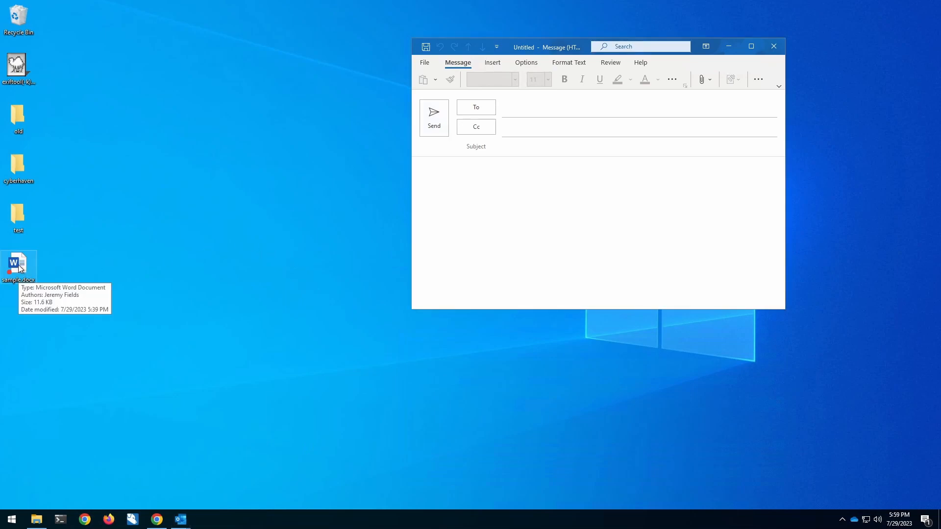
- Drag sample.docx into the new Outlook email and acknowledge the Spirion block
left_click_drag(18, 265, 54, 264)
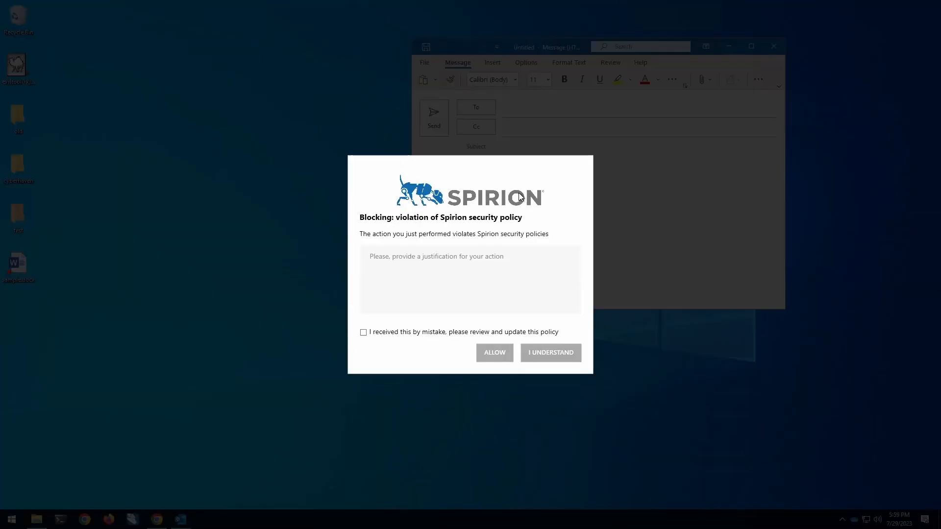
left_click(470, 279)
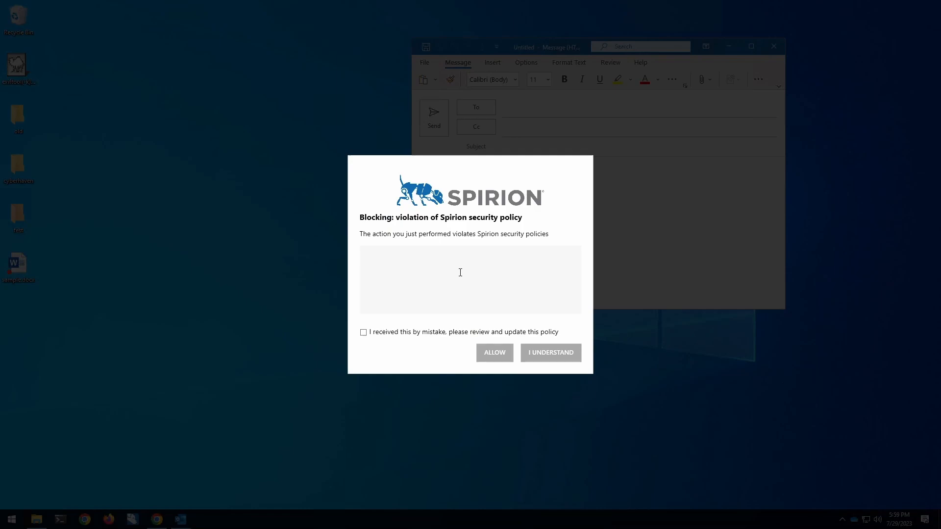
left_click(550, 353)
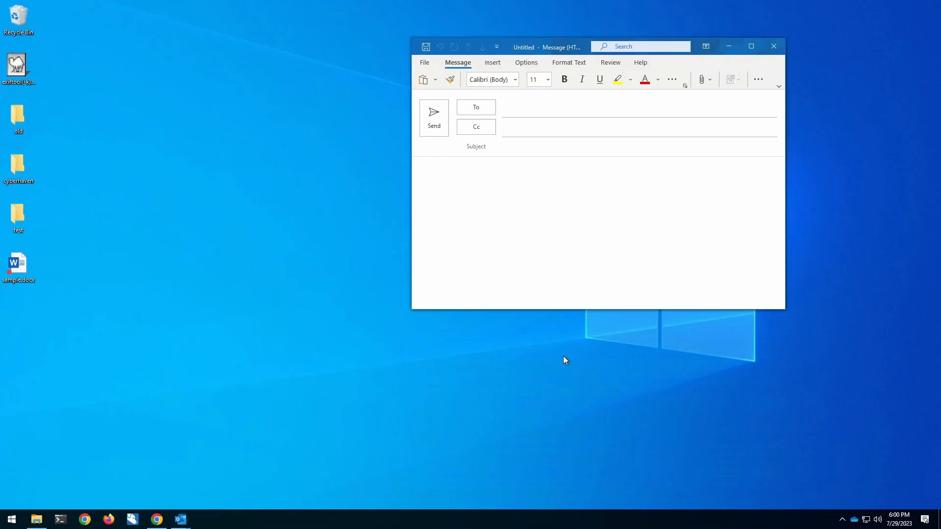
mouse_move(282, 174)
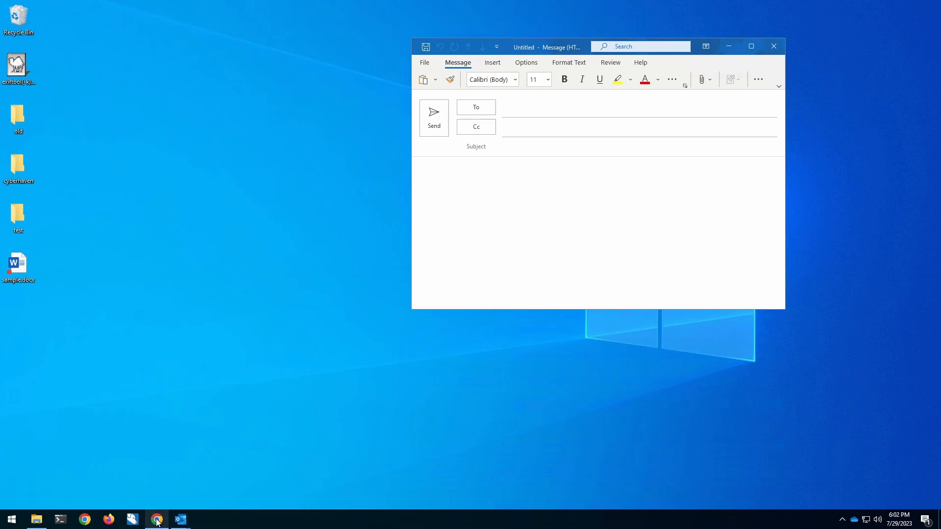
- In Chrome, justify with 'ck' and acknowledge the Outlook web attachment block, then reach SharePoint
left_click(155, 519)
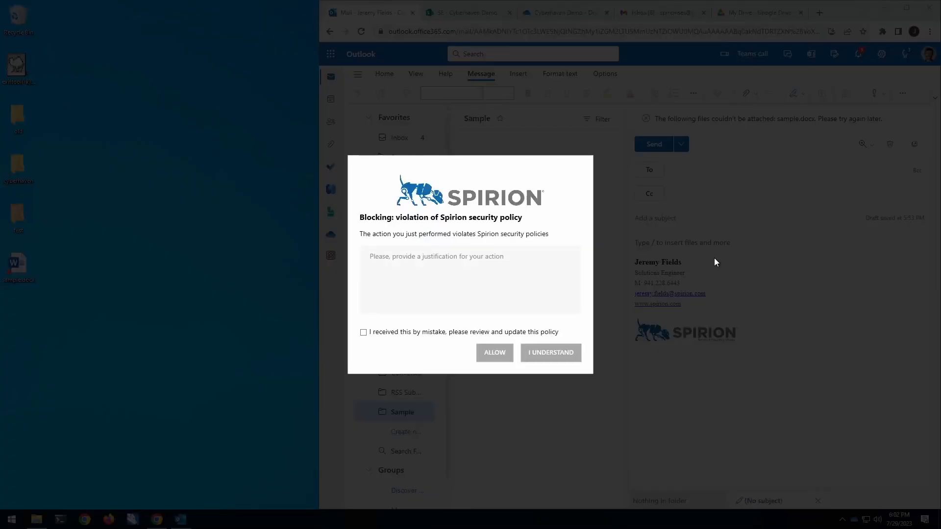
type("ck")
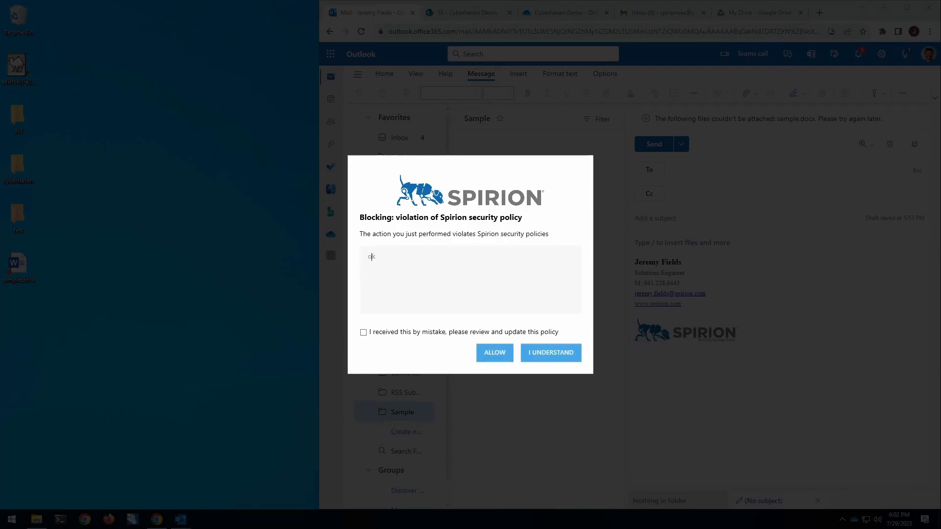
left_click(549, 353)
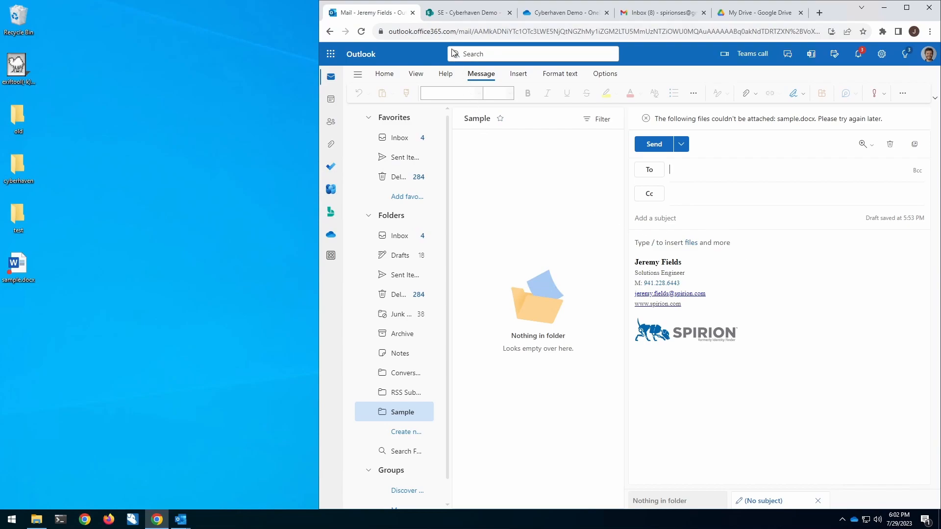
left_click(468, 12)
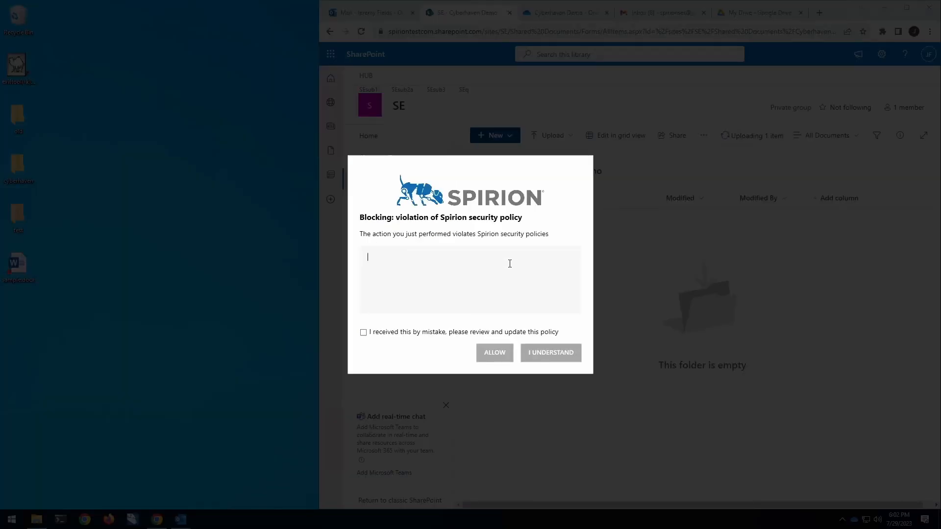
- Acknowledge the SharePoint block, then drag sample.docx into OneDrive and acknowledge with 'ok'
left_click(549, 352)
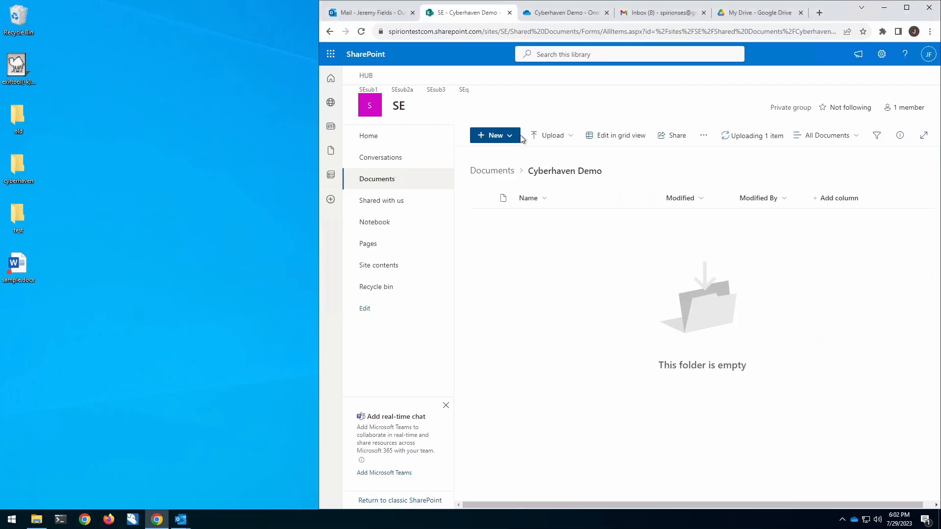
left_click(564, 12)
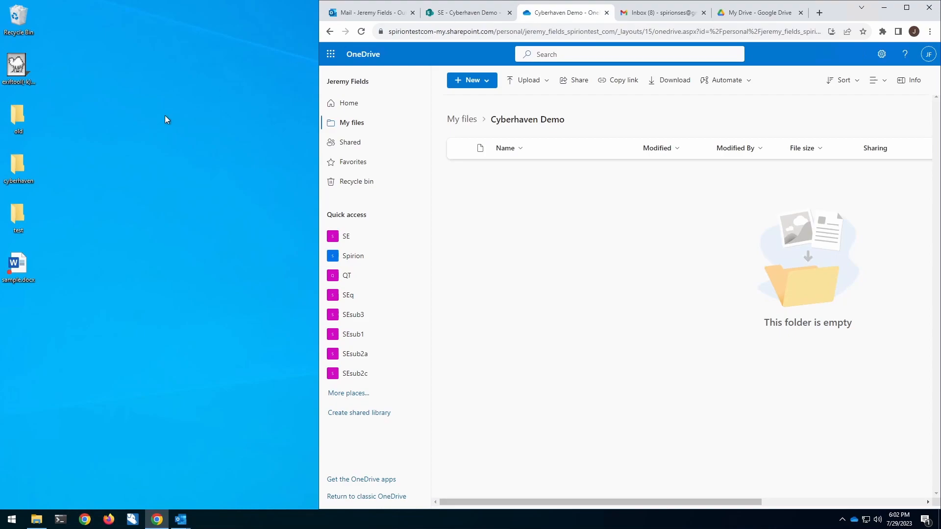
left_click_drag(18, 267, 523, 234)
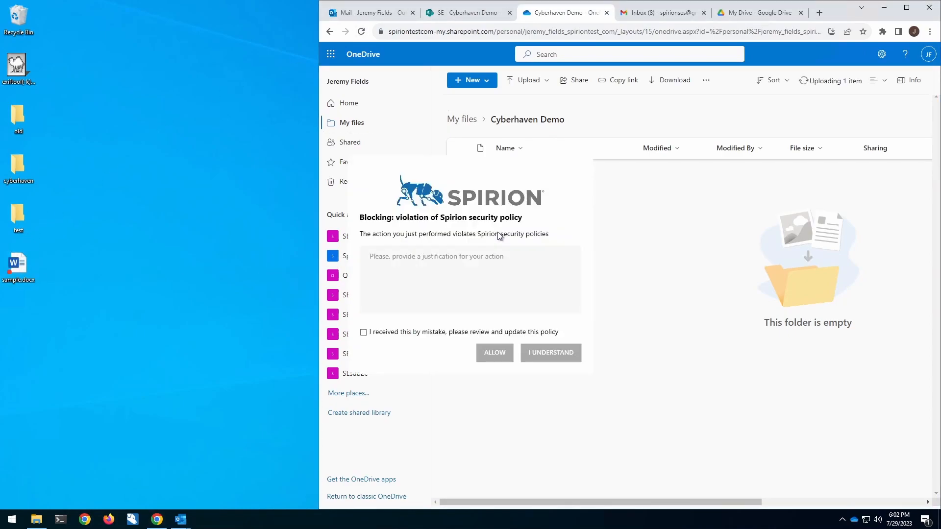
type("ok")
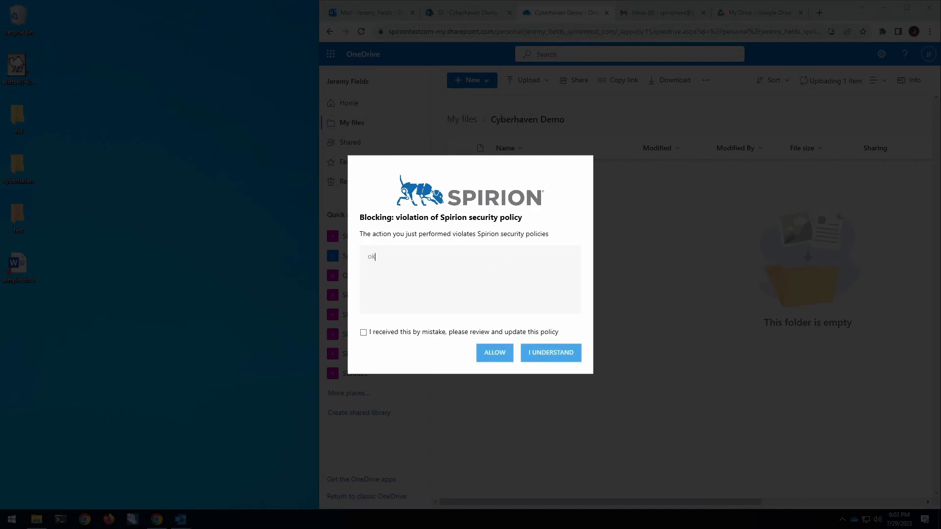
left_click(550, 353)
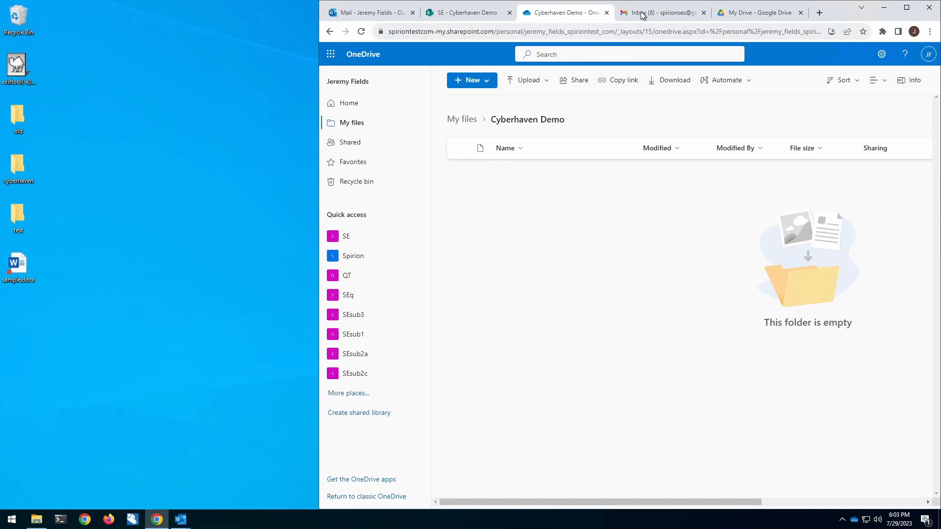
- In Gmail, acknowledge the Spirion block on attaching sample.docx
left_click(662, 12)
type("ok")
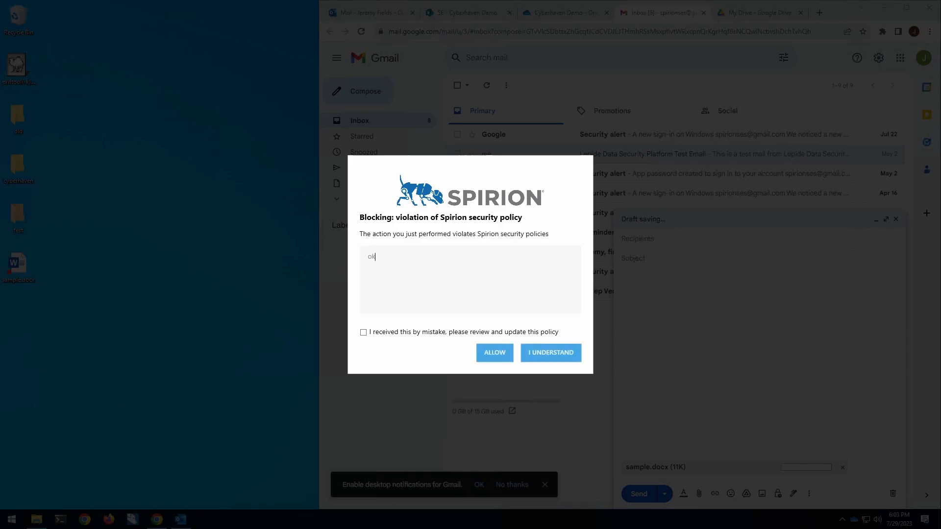
left_click(550, 352)
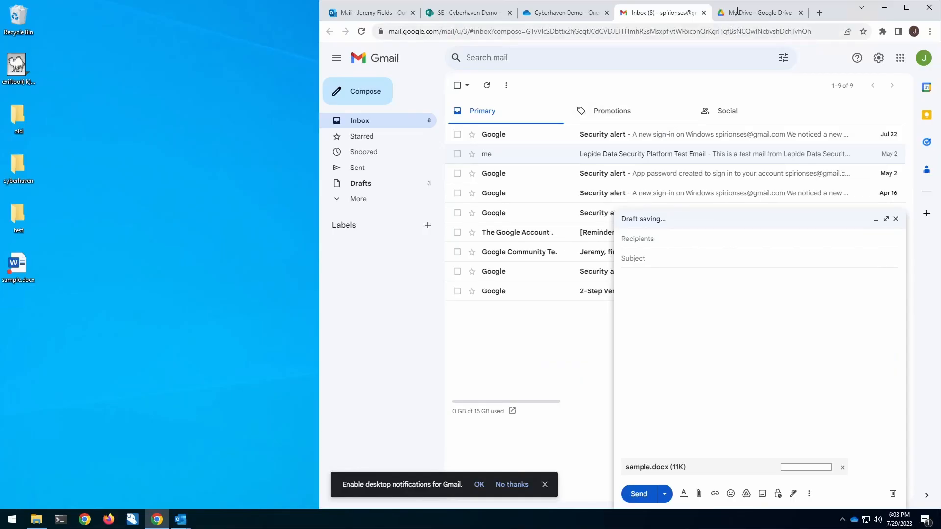
- In Google Drive, justify with 'ok' and acknowledge the sample.docx upload block
left_click(759, 12)
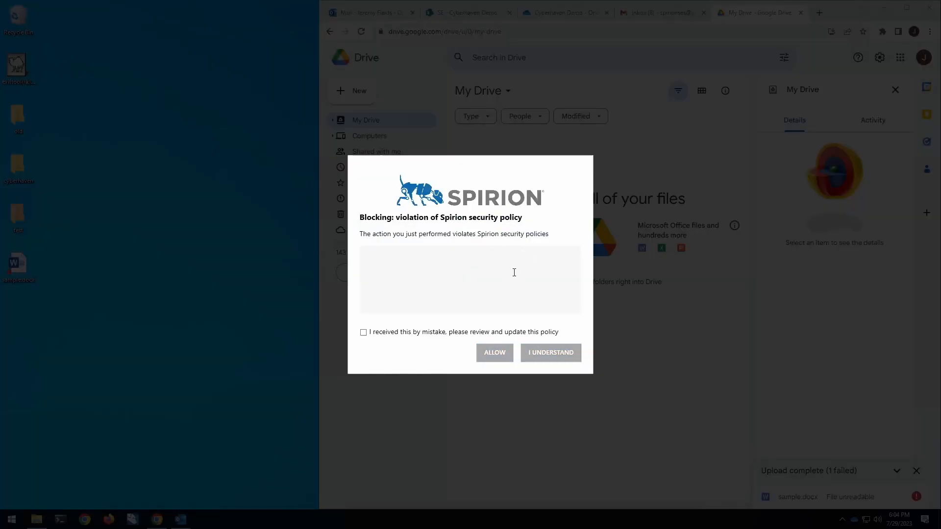
type("ok")
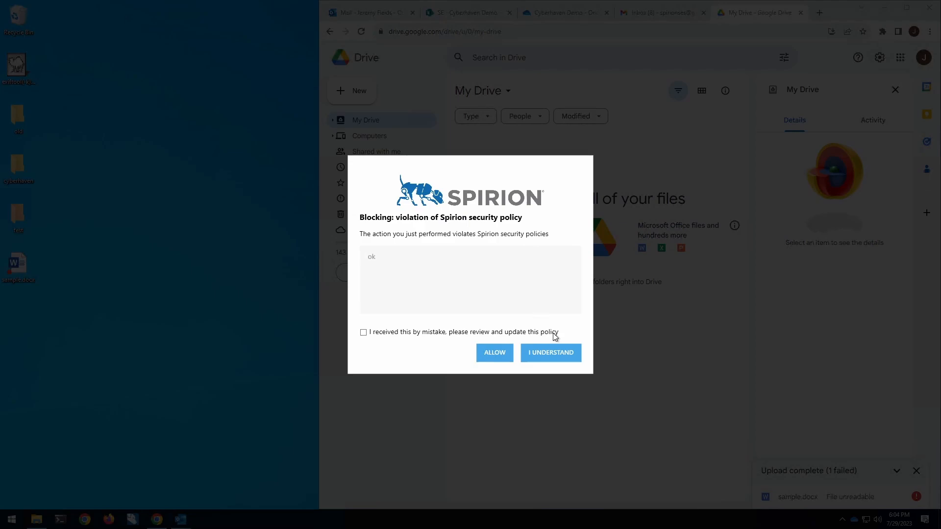
left_click(550, 353)
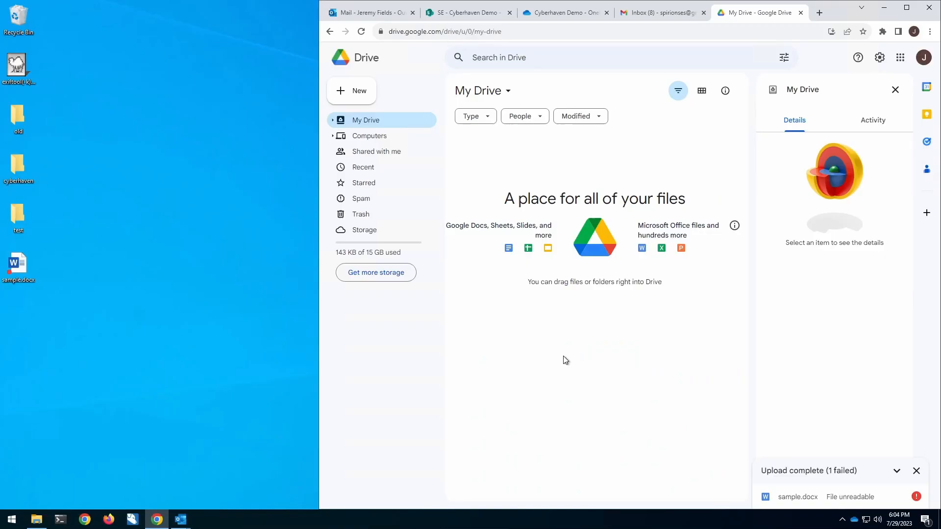